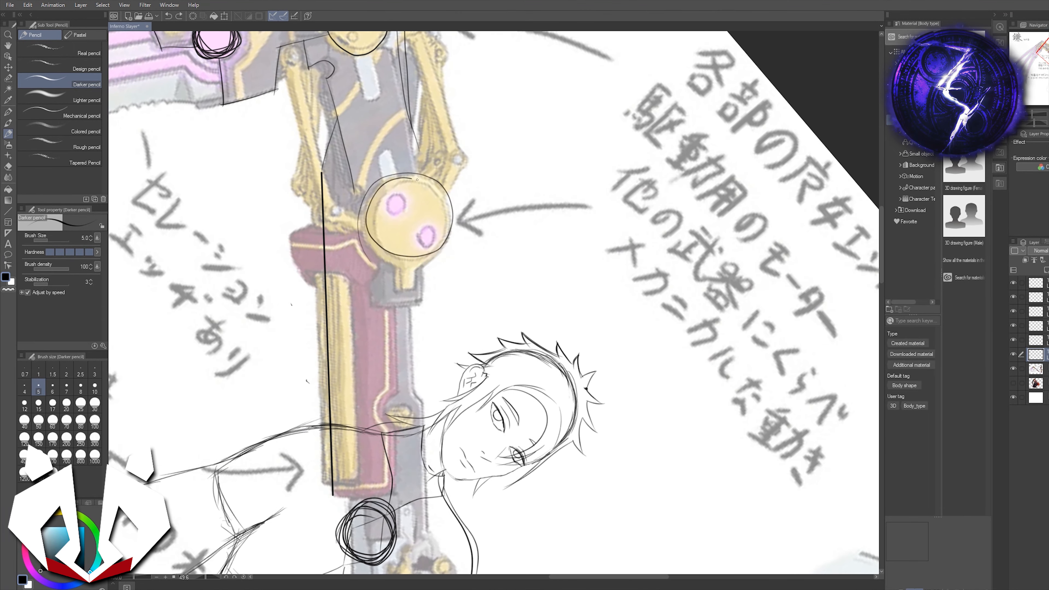
Select the Darker pencil sub tool to sketch the character's face, hair and shoulders
left_click(87, 100)
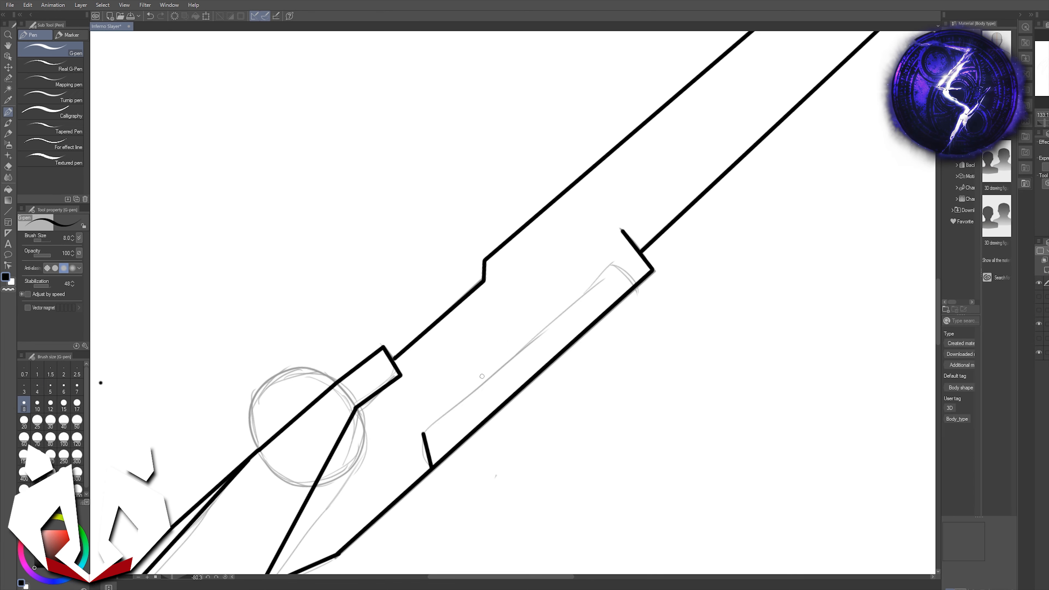
Switch to the G-pen and trace bold outlines of the weapon shaft over the sketch
left_click(102, 5)
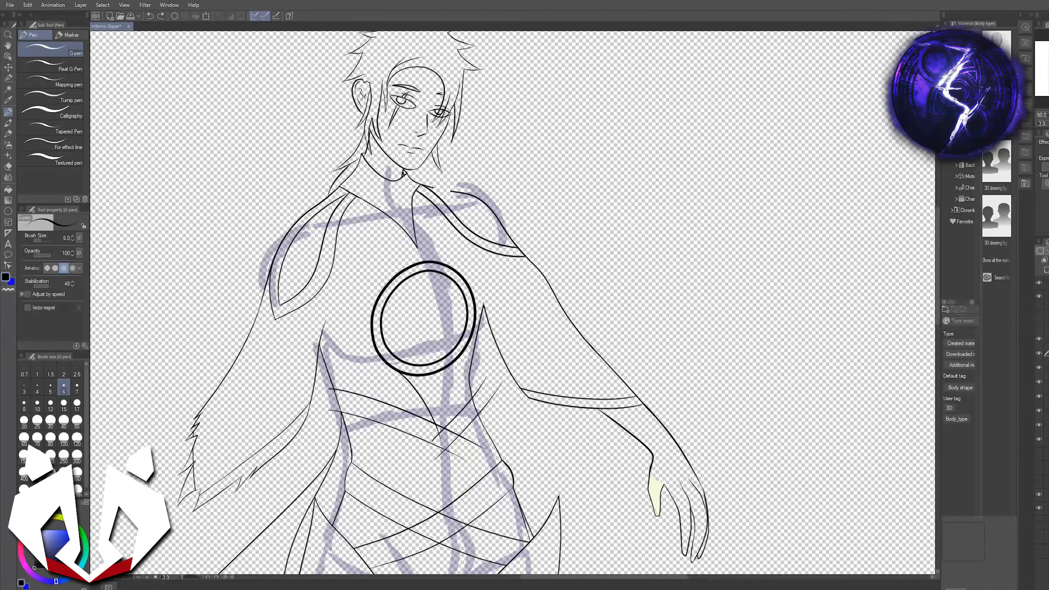
Trace the character's face, cape and double-ringed chest emblem with the G-pen on a new layer
scroll("down", 3)
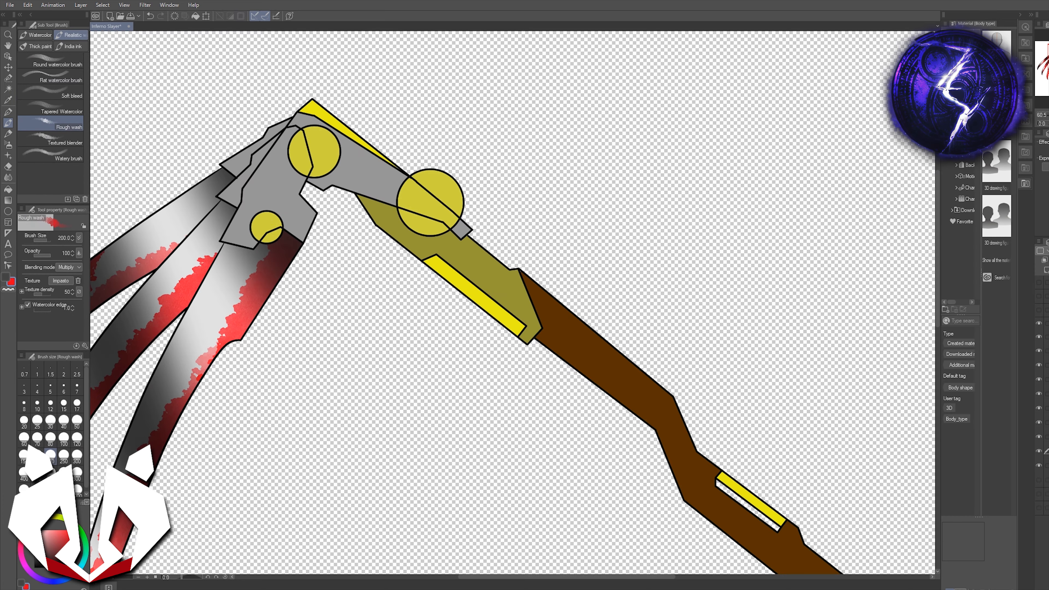
Streak the grey metal blades red with the Rough wash watercolor brush
left_click(7, 112)
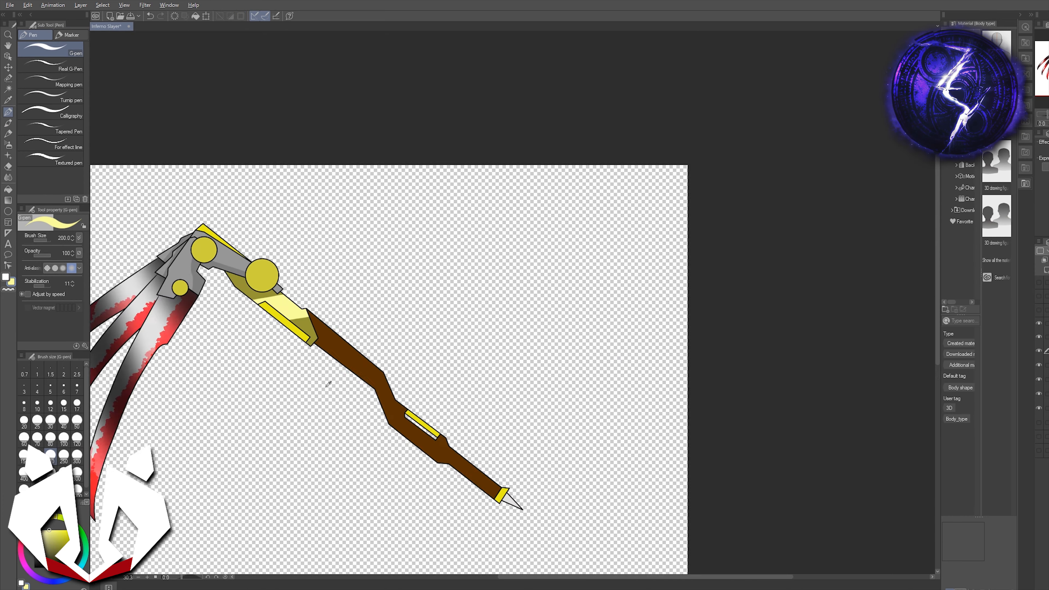